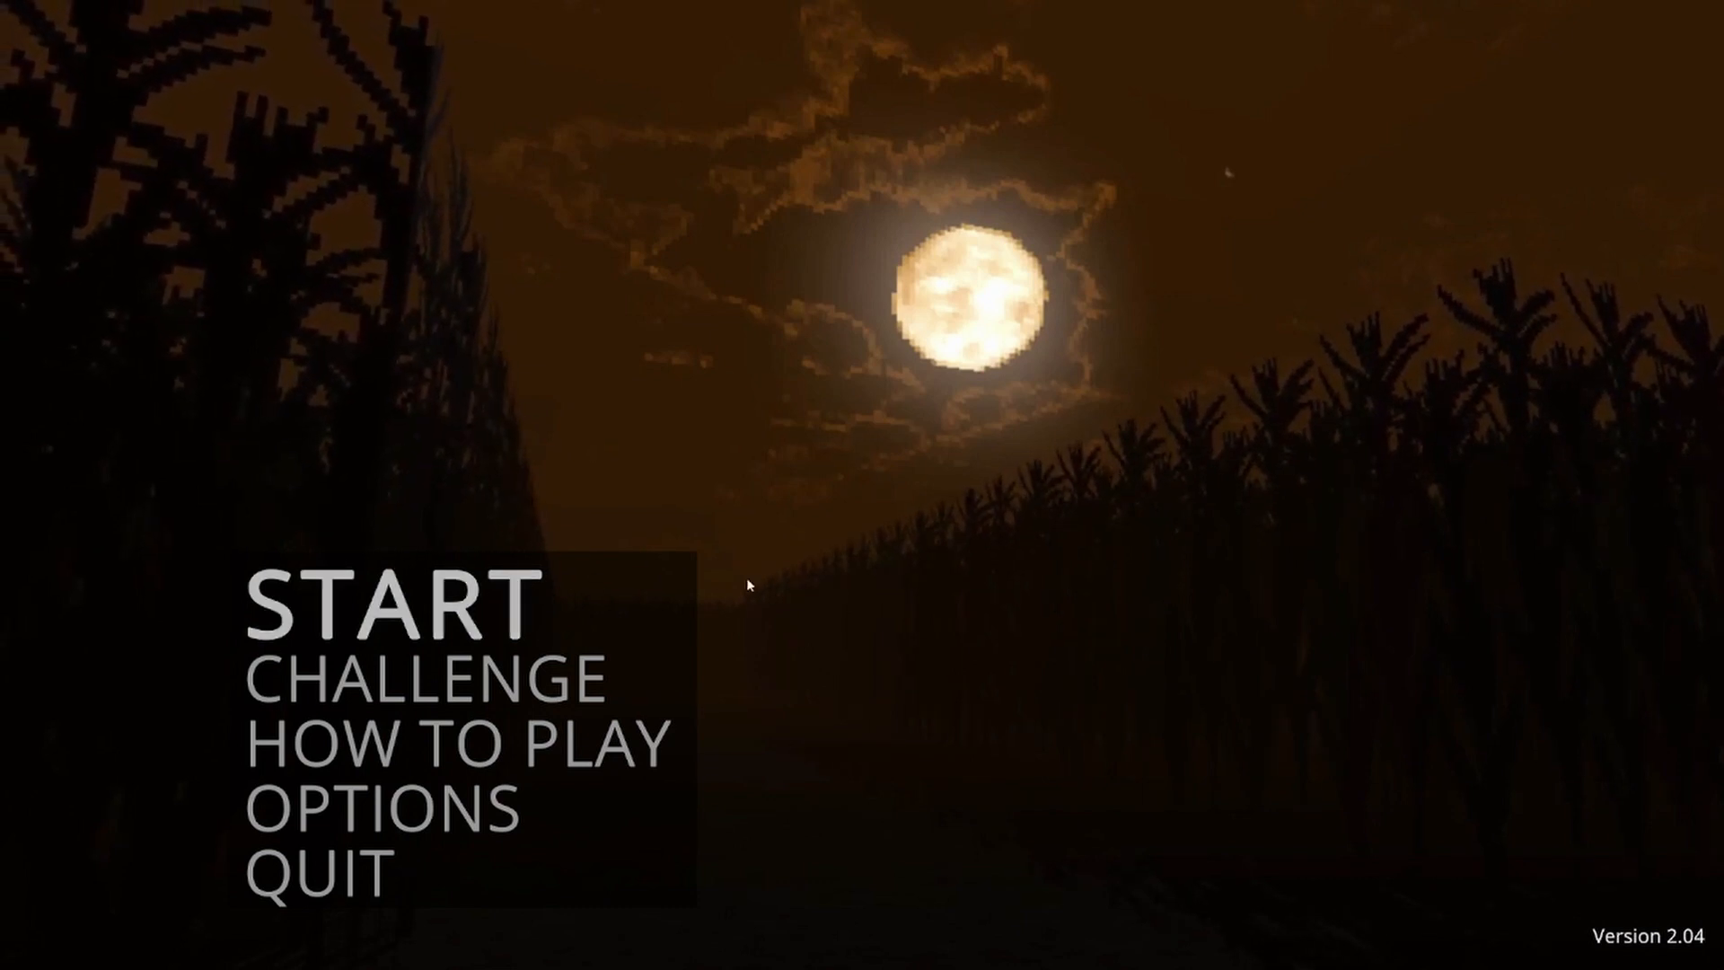
- Start a new game from the main menu and wander the maze until Pumpkin Jack kills you
{"action": "left_click", "coordinate": [386, 616]}
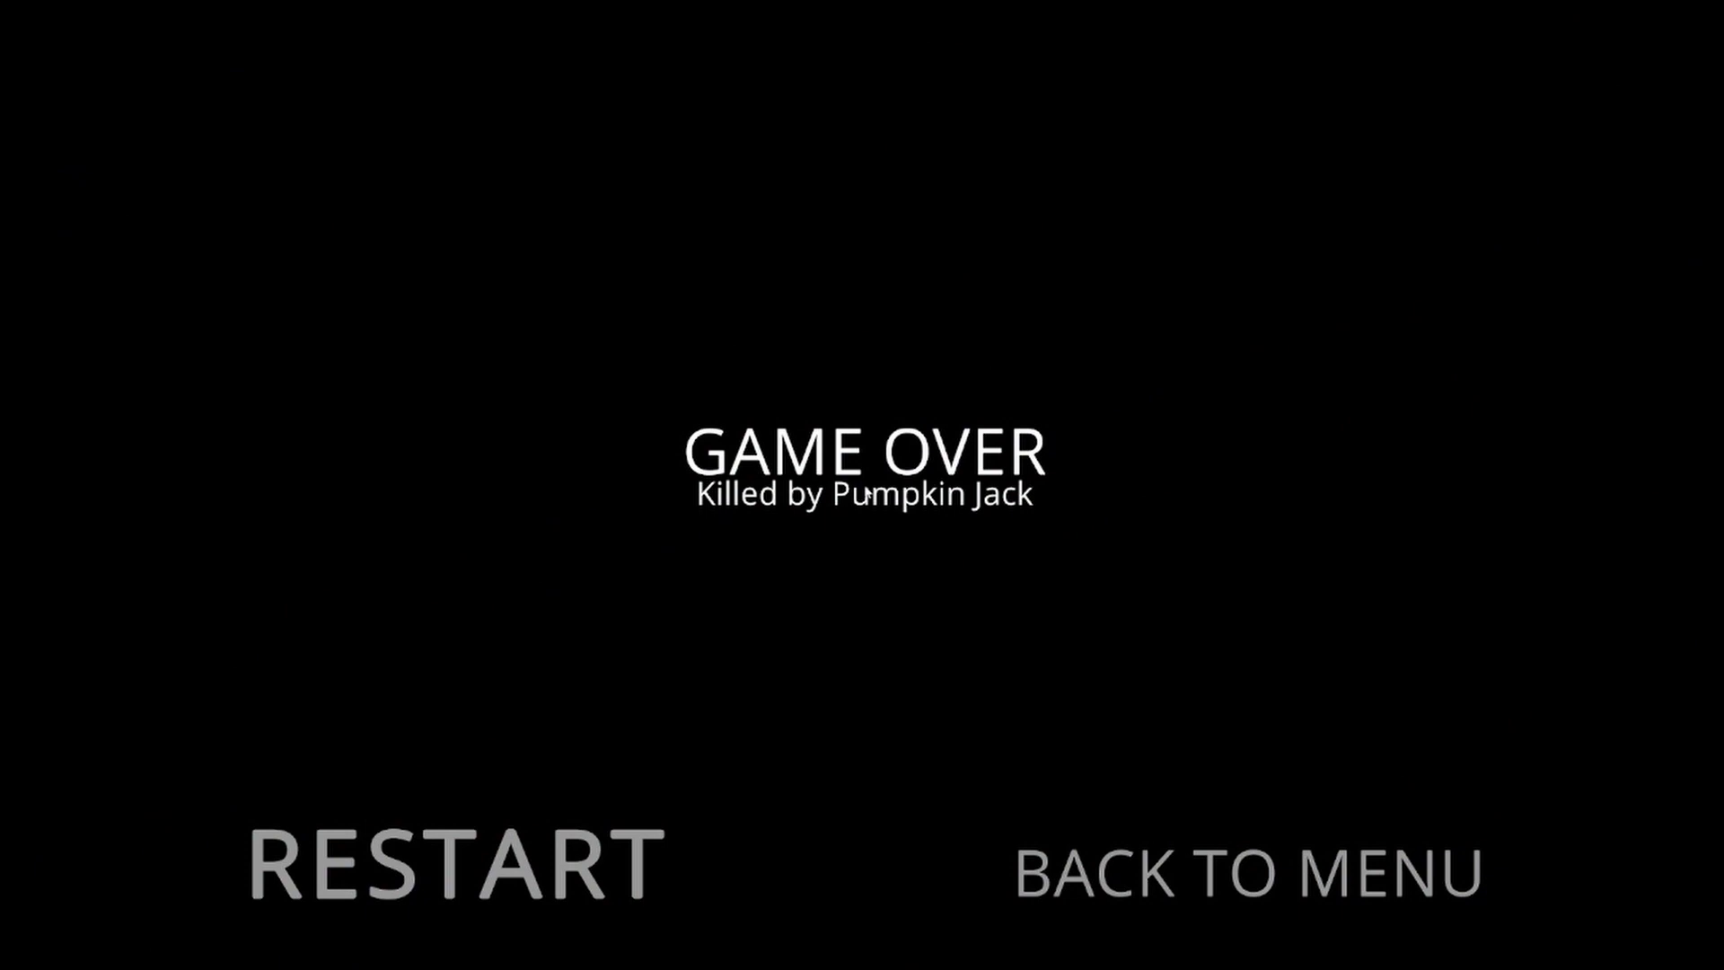
{"action": "mouse_move", "coordinate": [575, 814]}
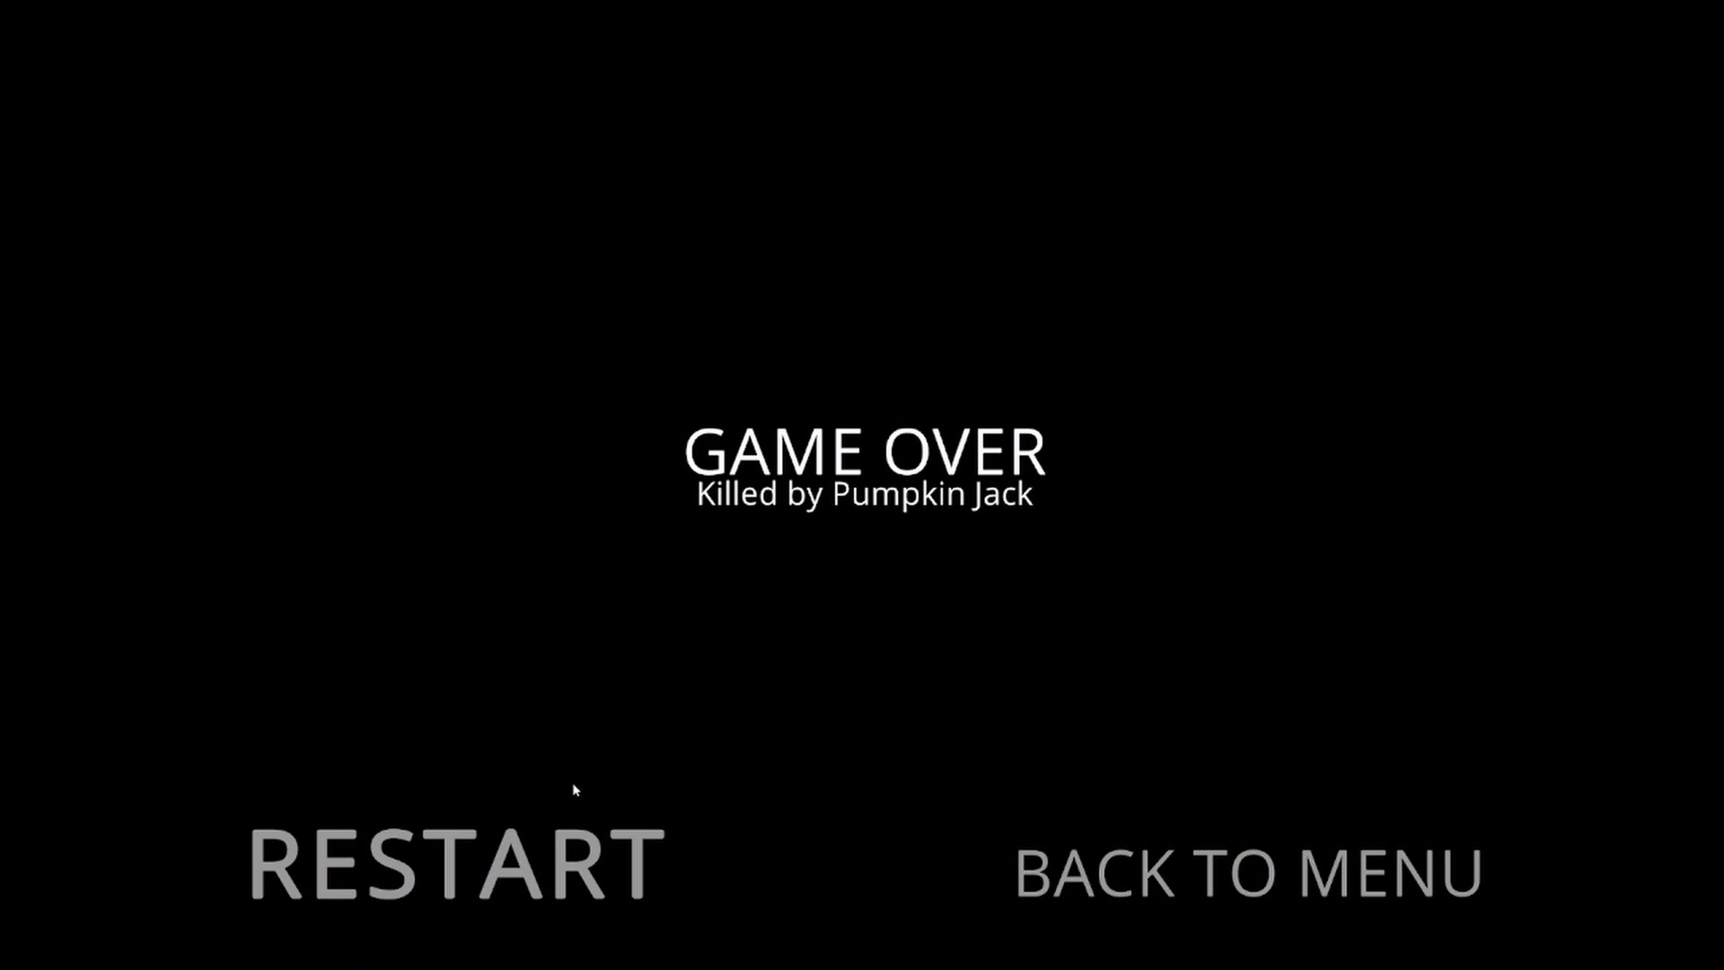
- Restart from the Pumpkin Jack game over and head back into the cornfield maze
{"action": "left_click", "coordinate": [449, 859]}
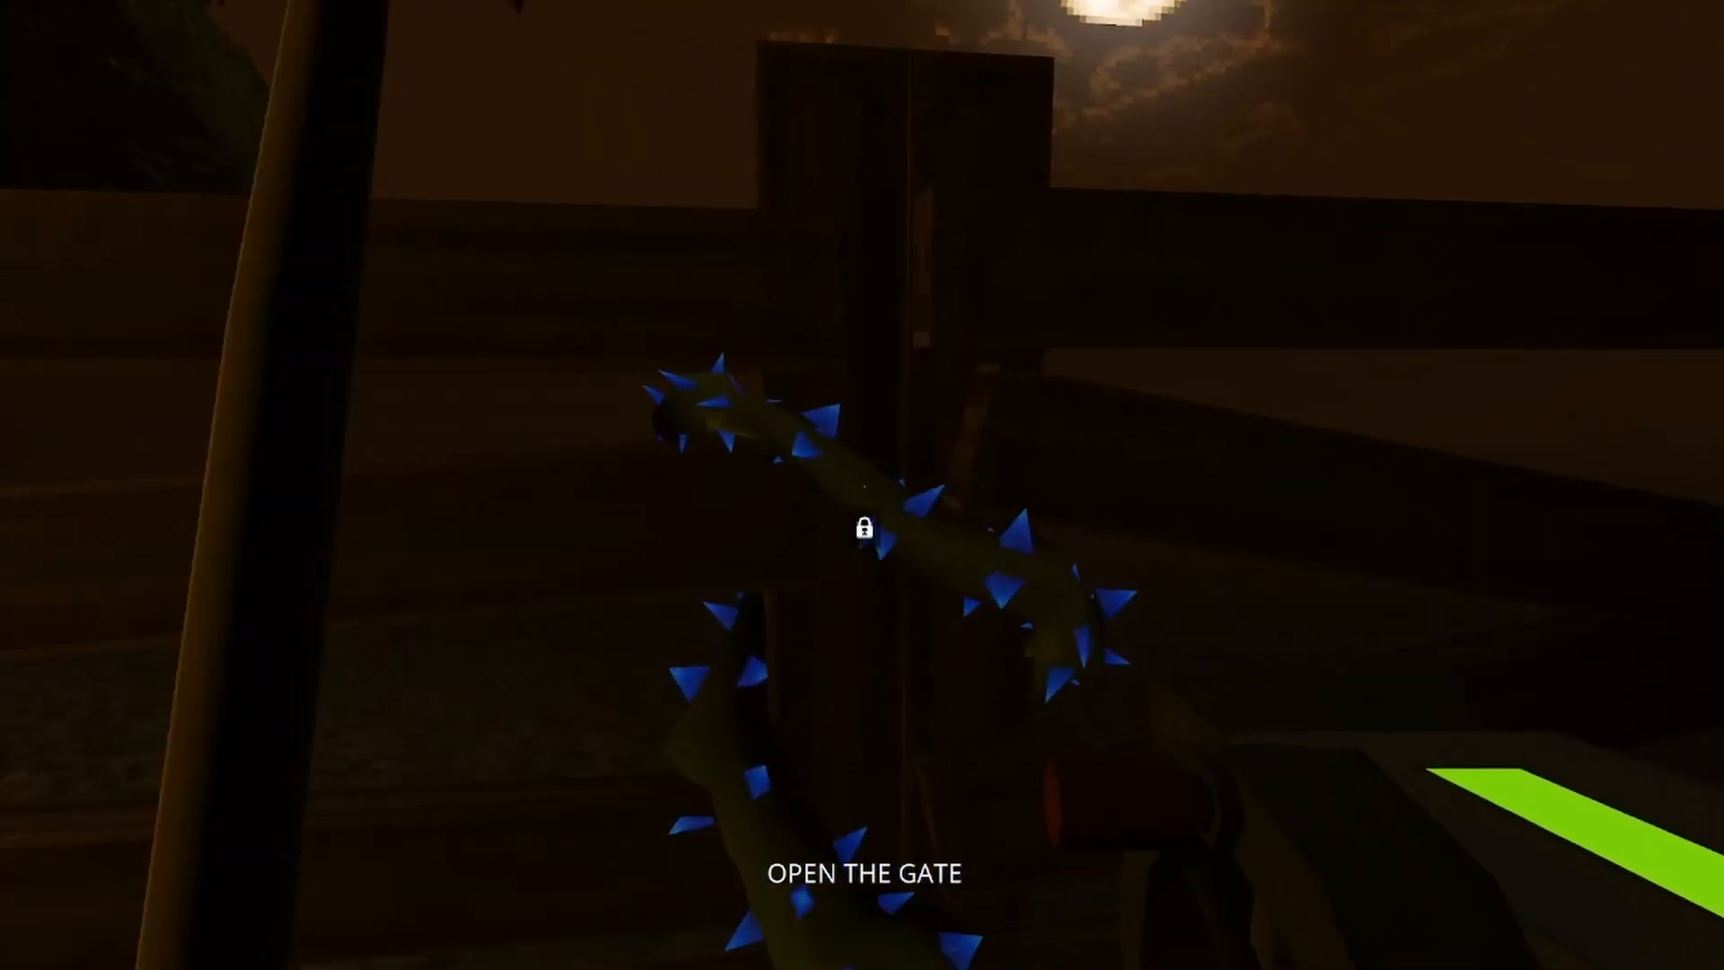
{"action": "left_click", "coordinate": [860, 535]}
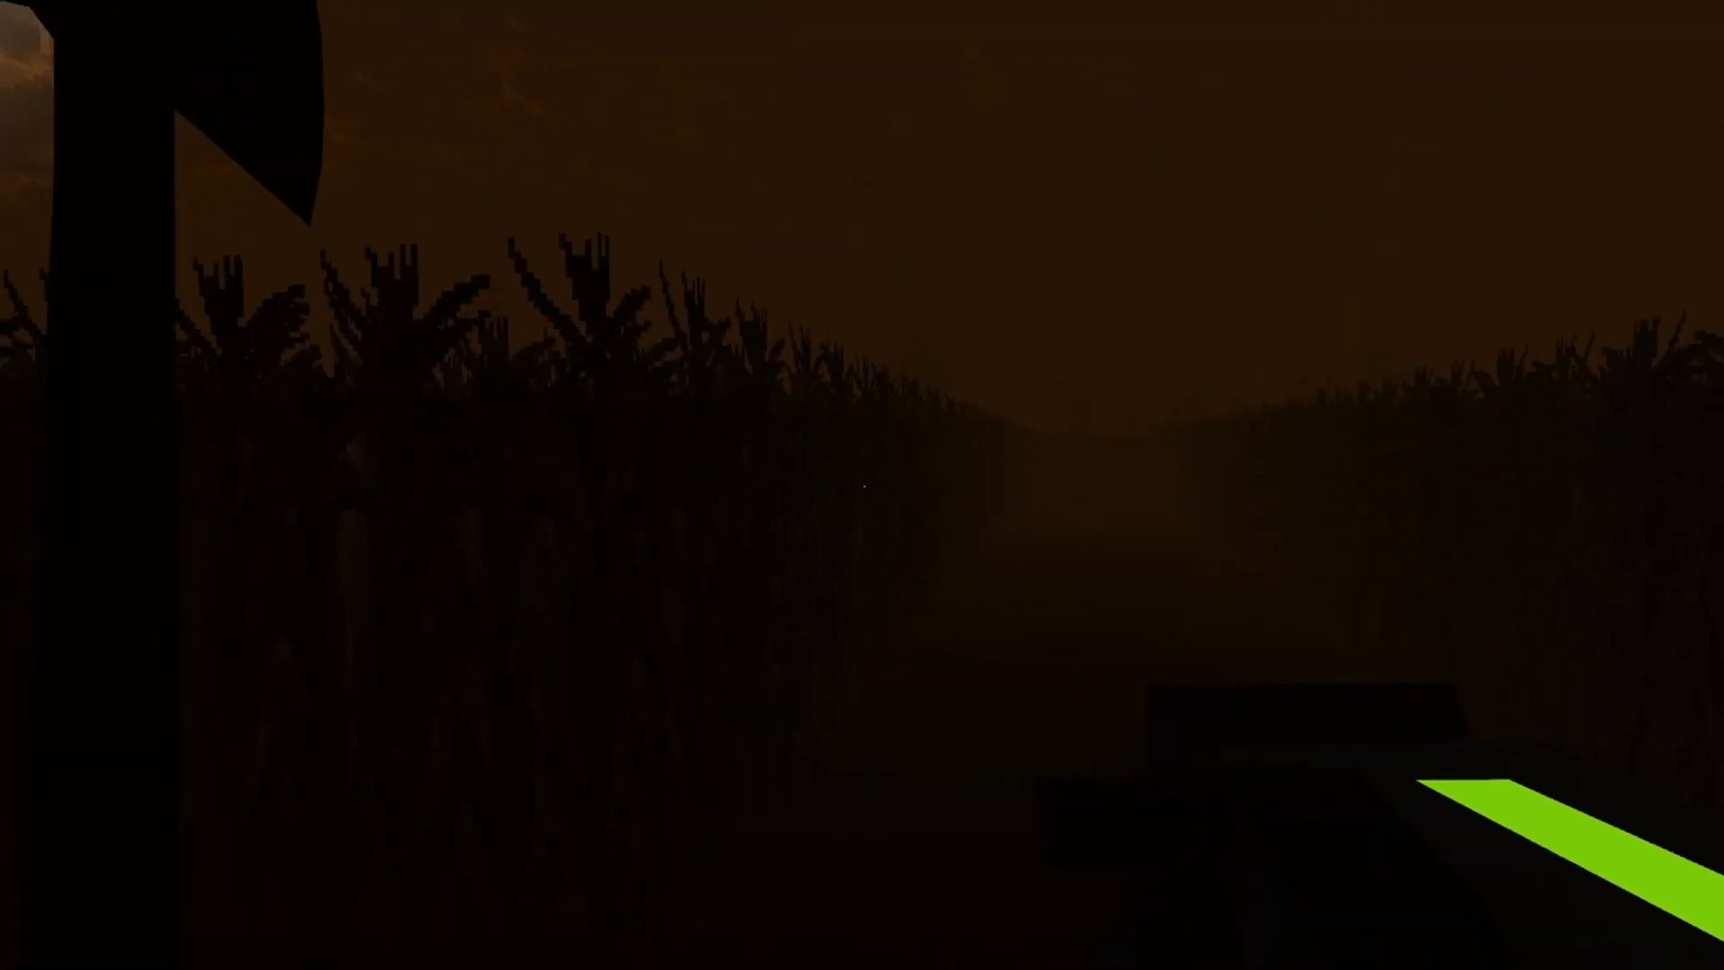
{"action": "mouse_move", "coordinate": [862, 438]}
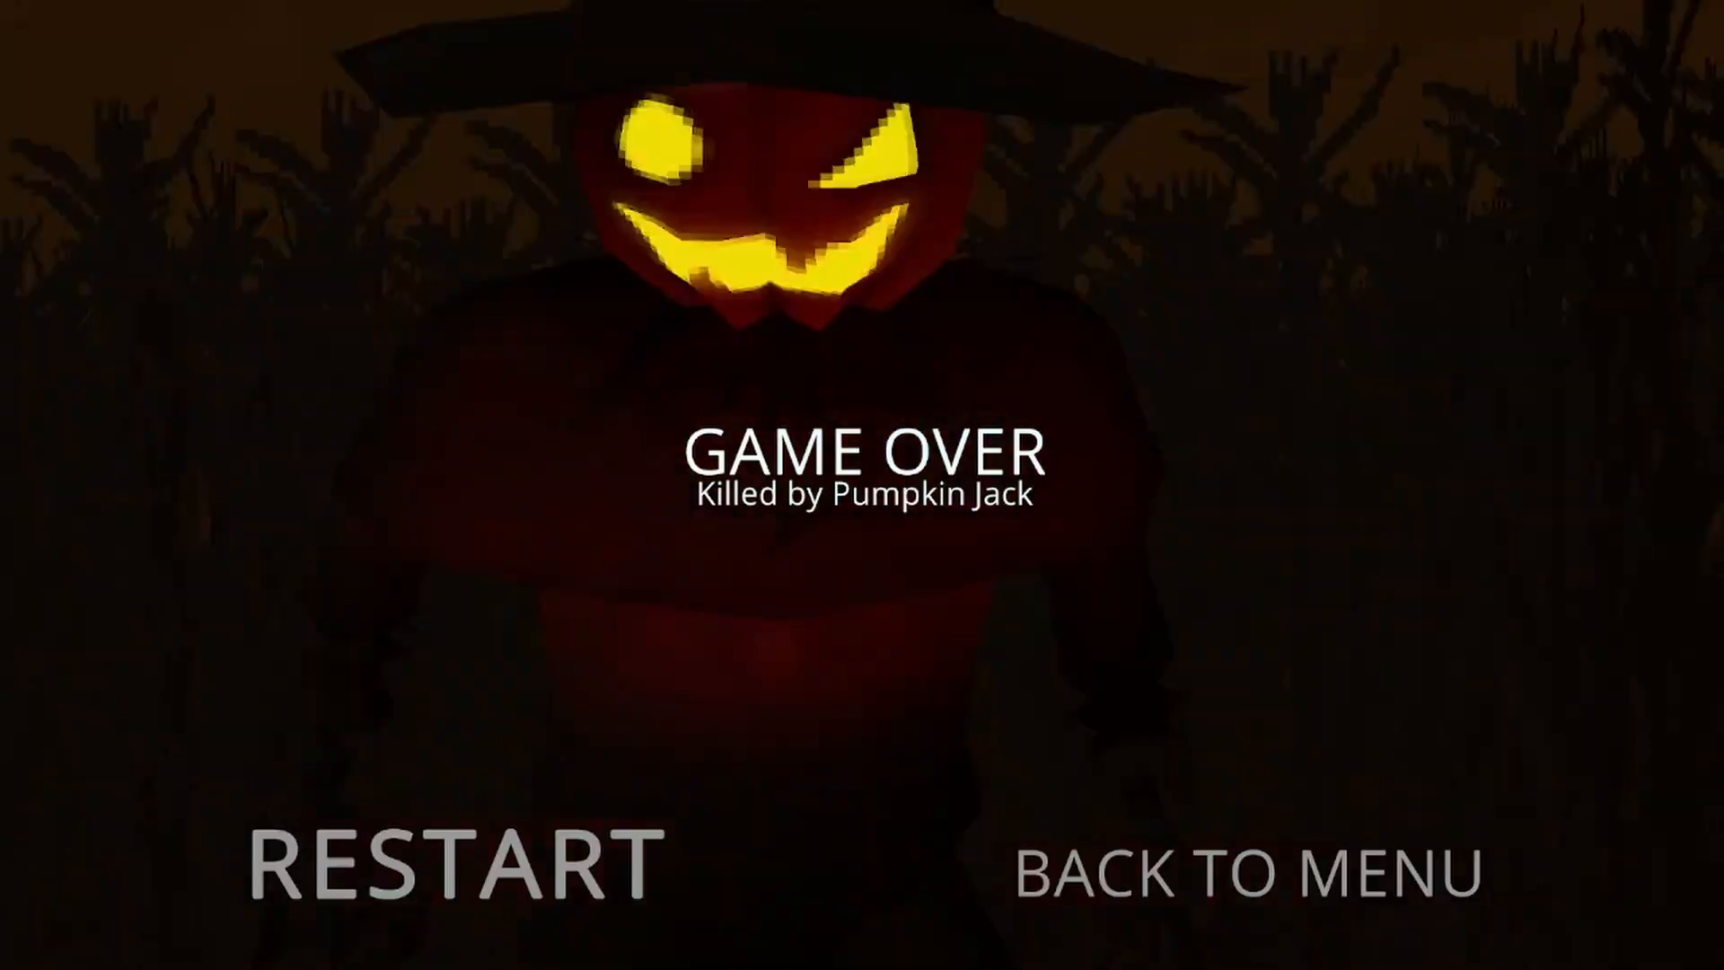
- Restart the run and roam the maze until Pumpkin Jack catches you again
{"action": "left_click", "coordinate": [448, 869]}
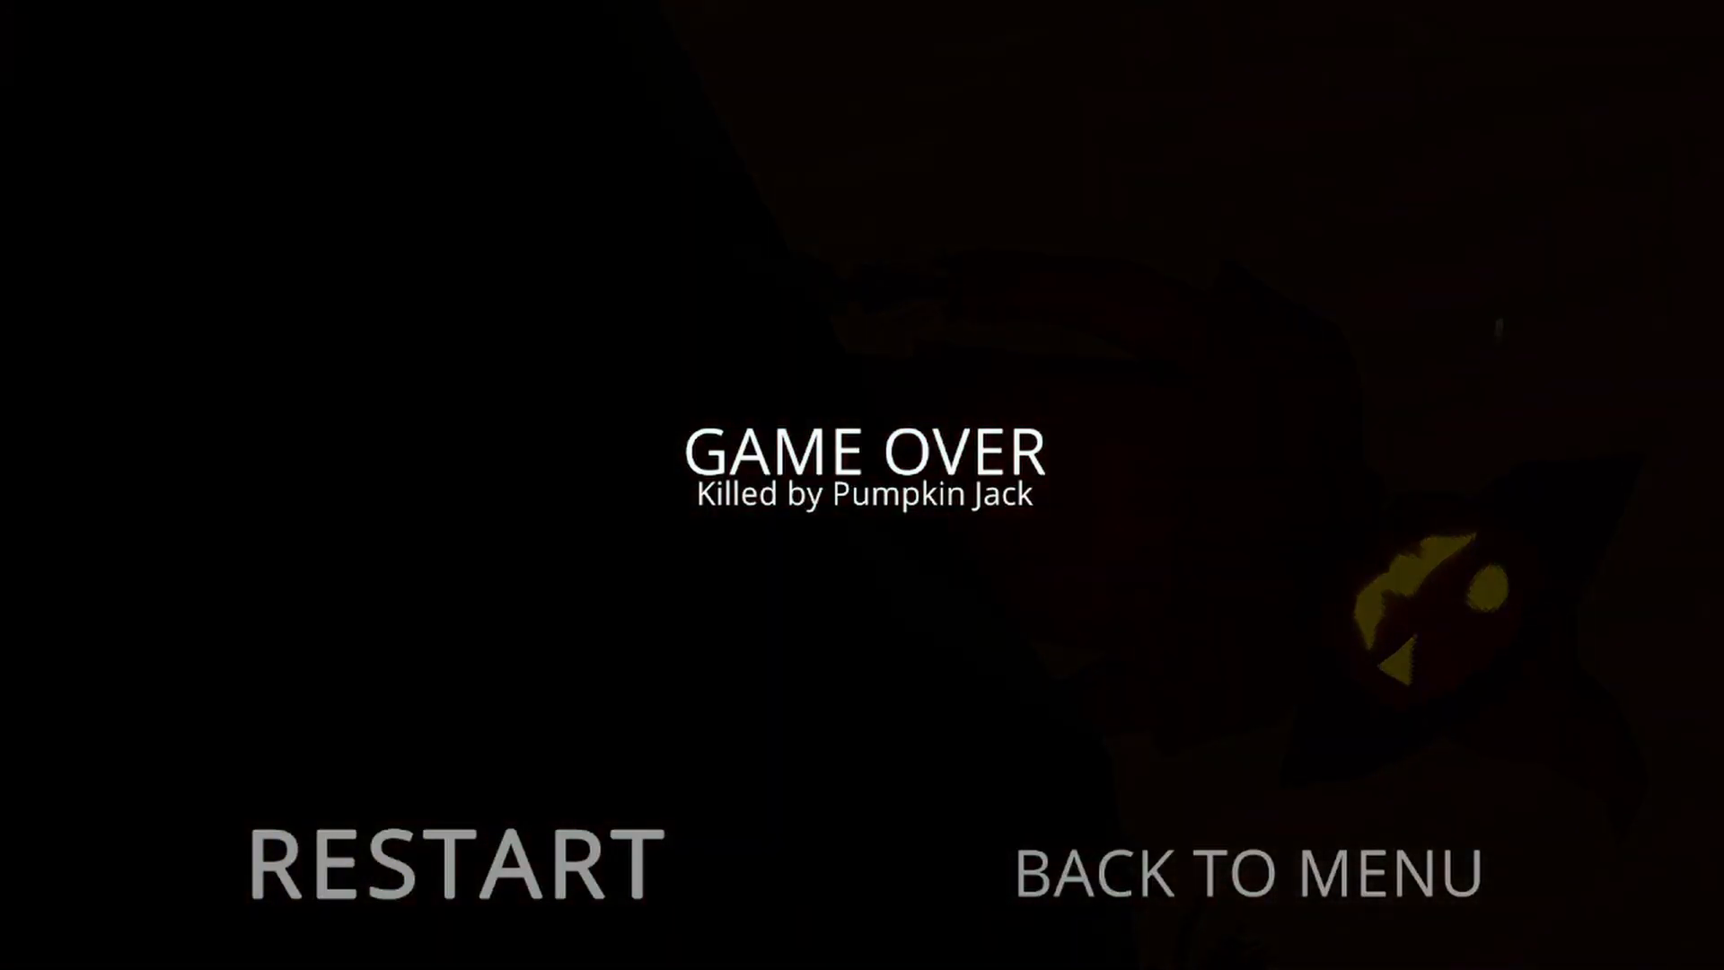
- Restart after Pumpkin Jack's kill and play until Brute ends the run
{"action": "left_click", "coordinate": [453, 859]}
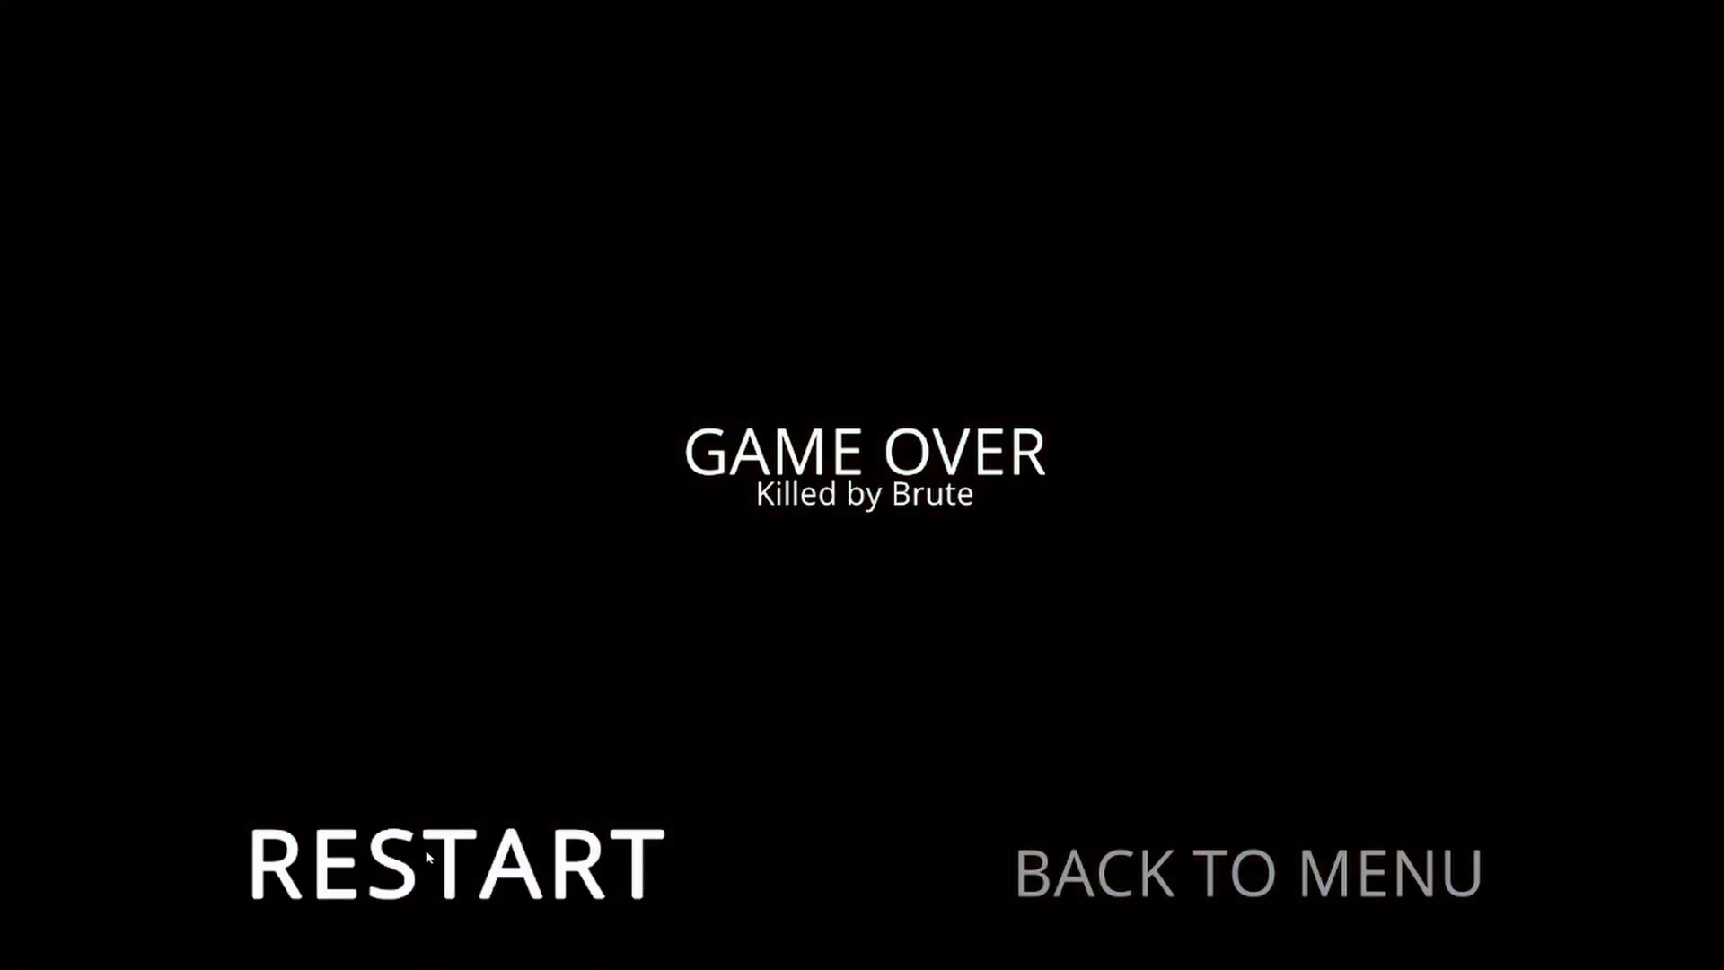
- Restart after Brute's kill, get caught by Zardy, then restart once more
{"action": "left_click", "coordinate": [431, 857]}
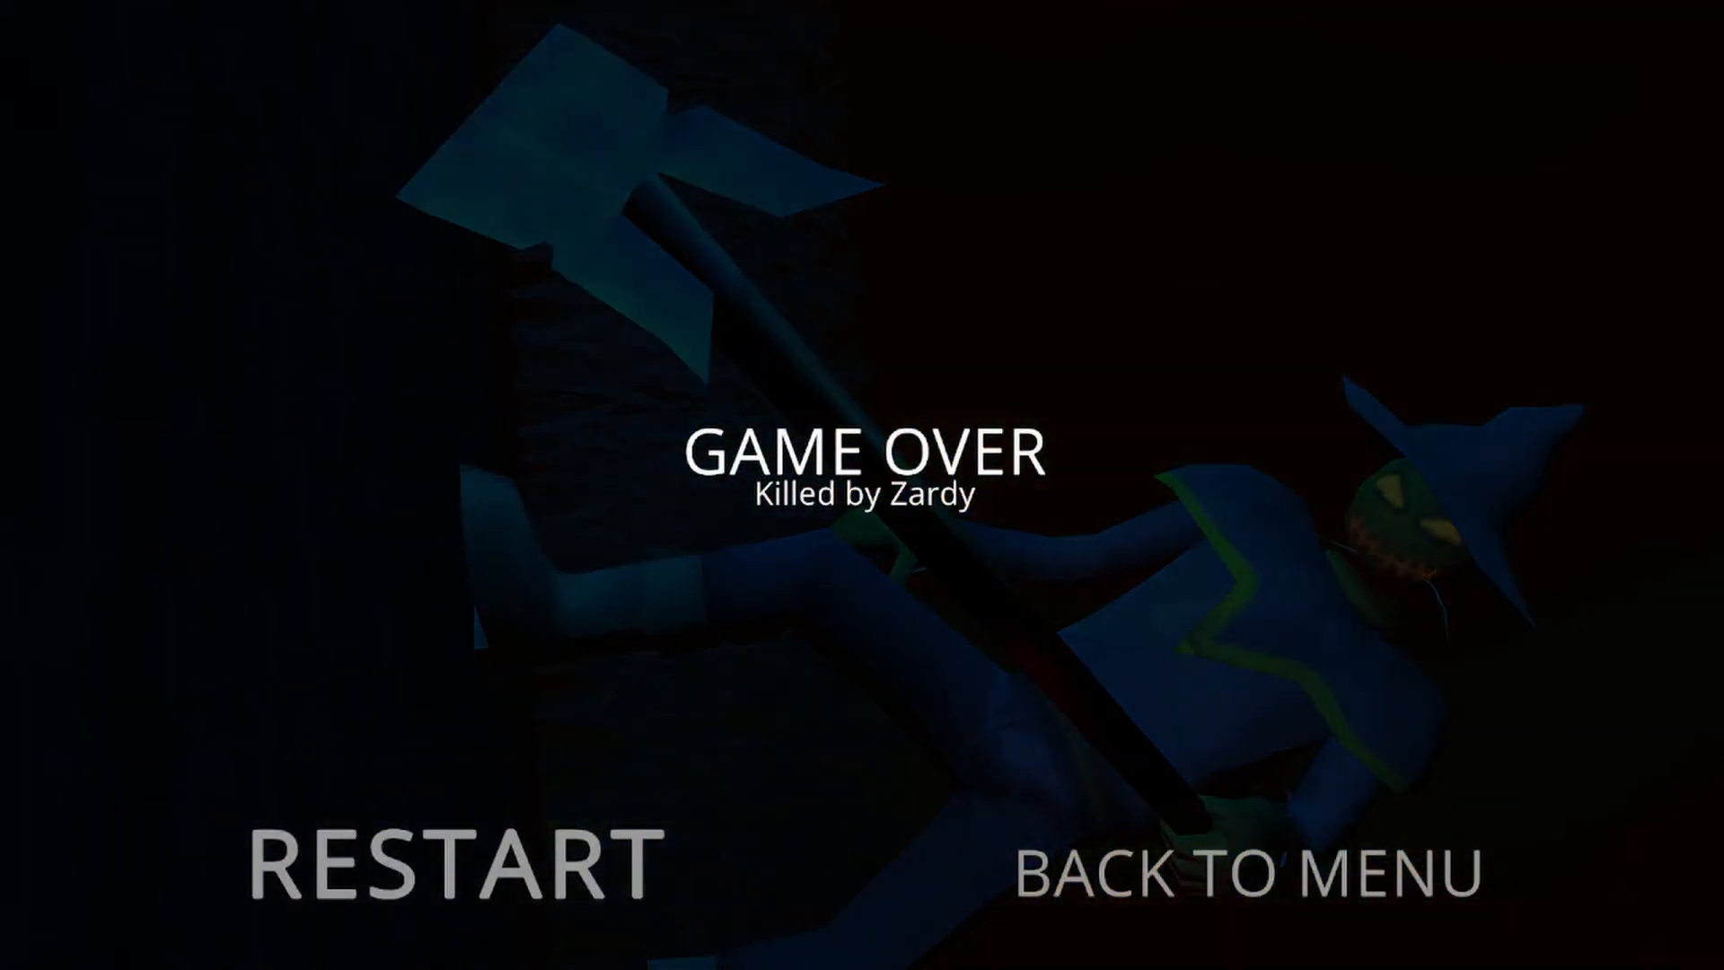
{"action": "left_click", "coordinate": [447, 854]}
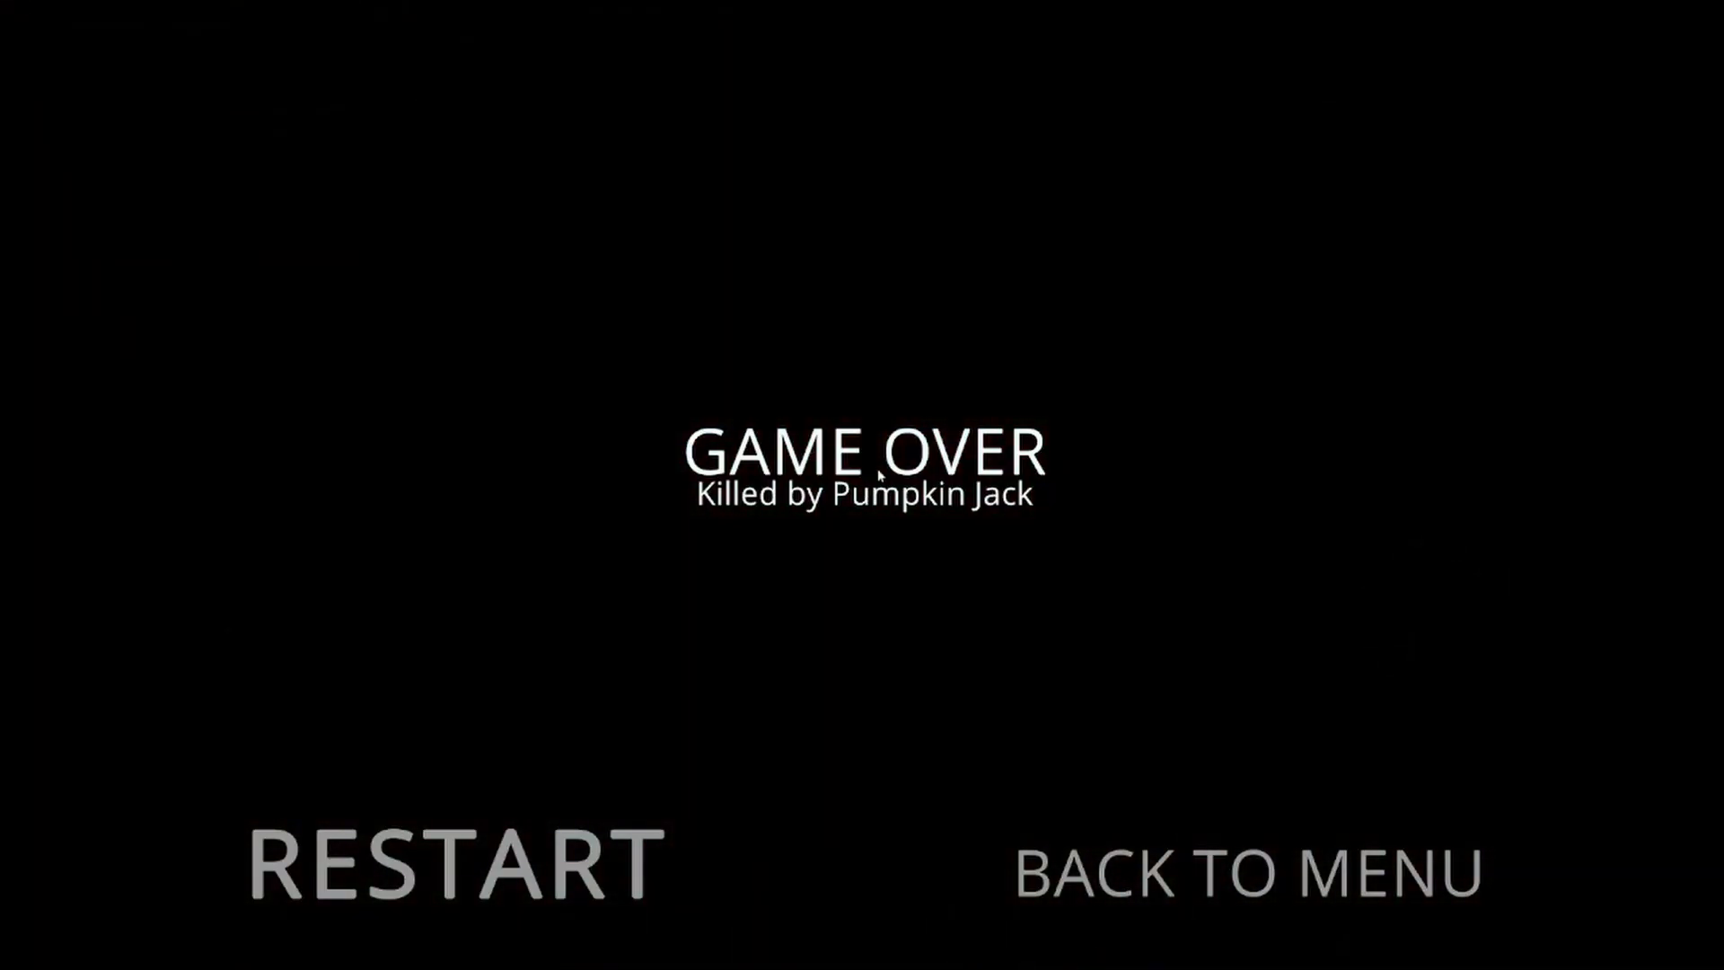
- Restart from the Pumpkin Jack game over to begin a fresh run
{"action": "left_click", "coordinate": [452, 864]}
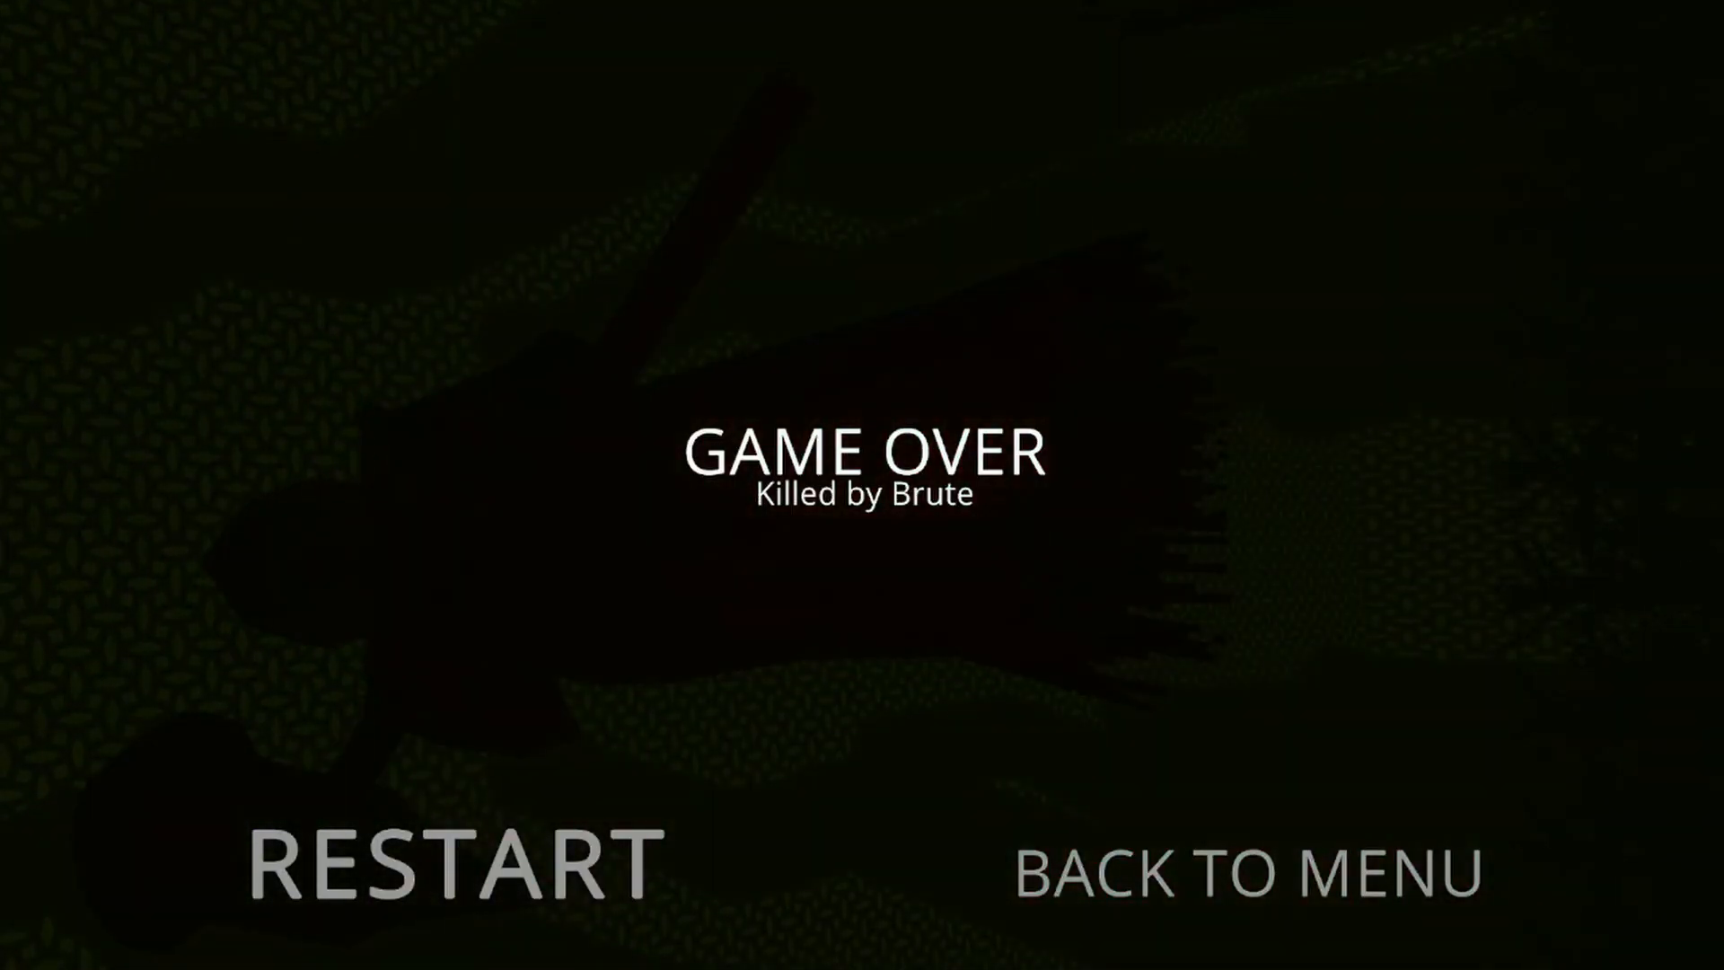
- Restart from the Brute game over to begin another run through the maze
{"action": "left_click", "coordinate": [449, 862]}
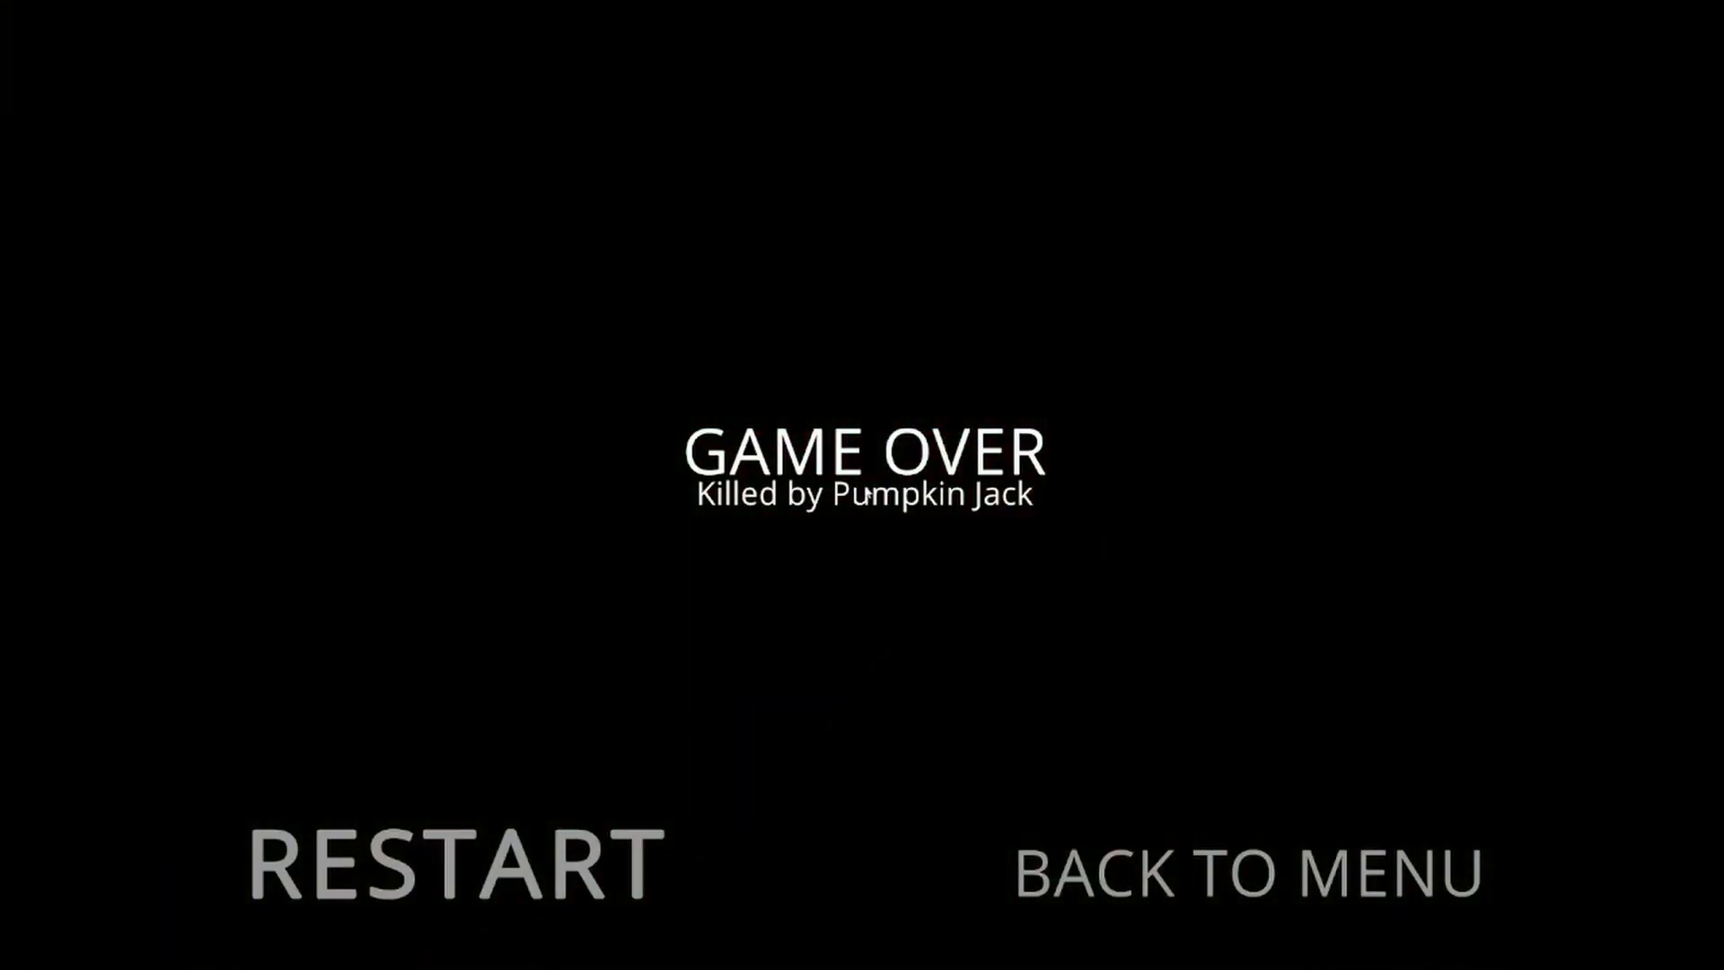
- Restart after Pumpkin Jack's kill and walk the maze until Cablecrow kills you
{"action": "left_click", "coordinate": [449, 862]}
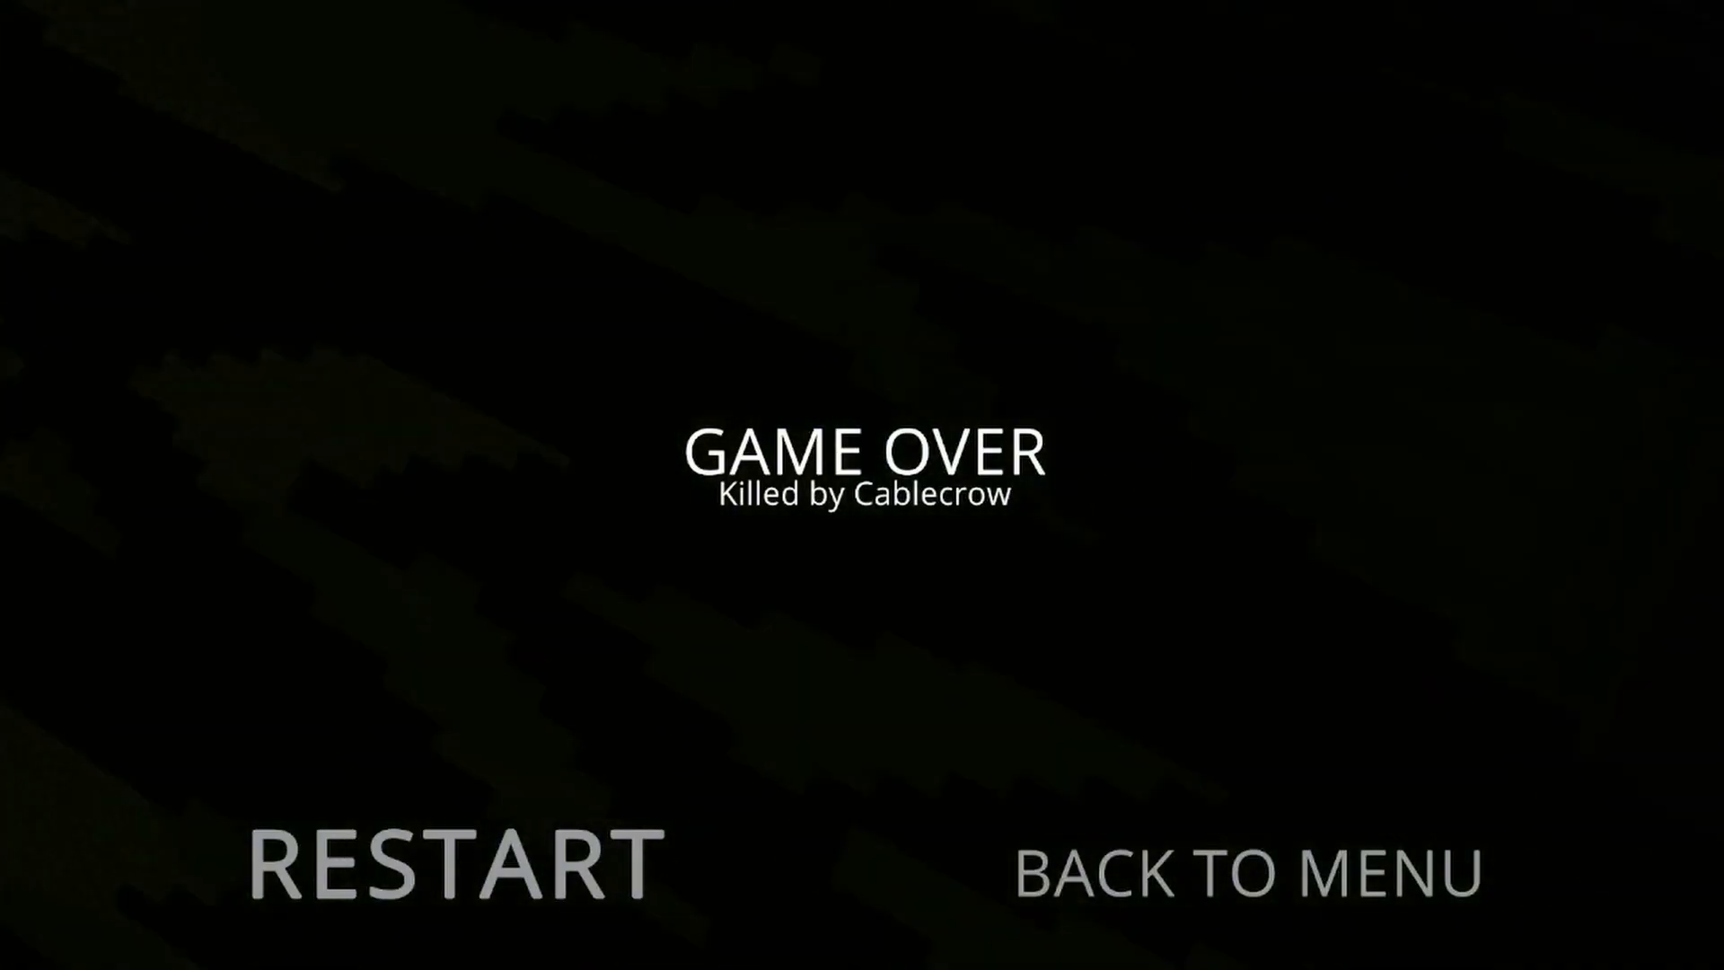
- Leave the Cablecrow game over screen and return to the main menu
{"action": "left_click", "coordinate": [445, 865]}
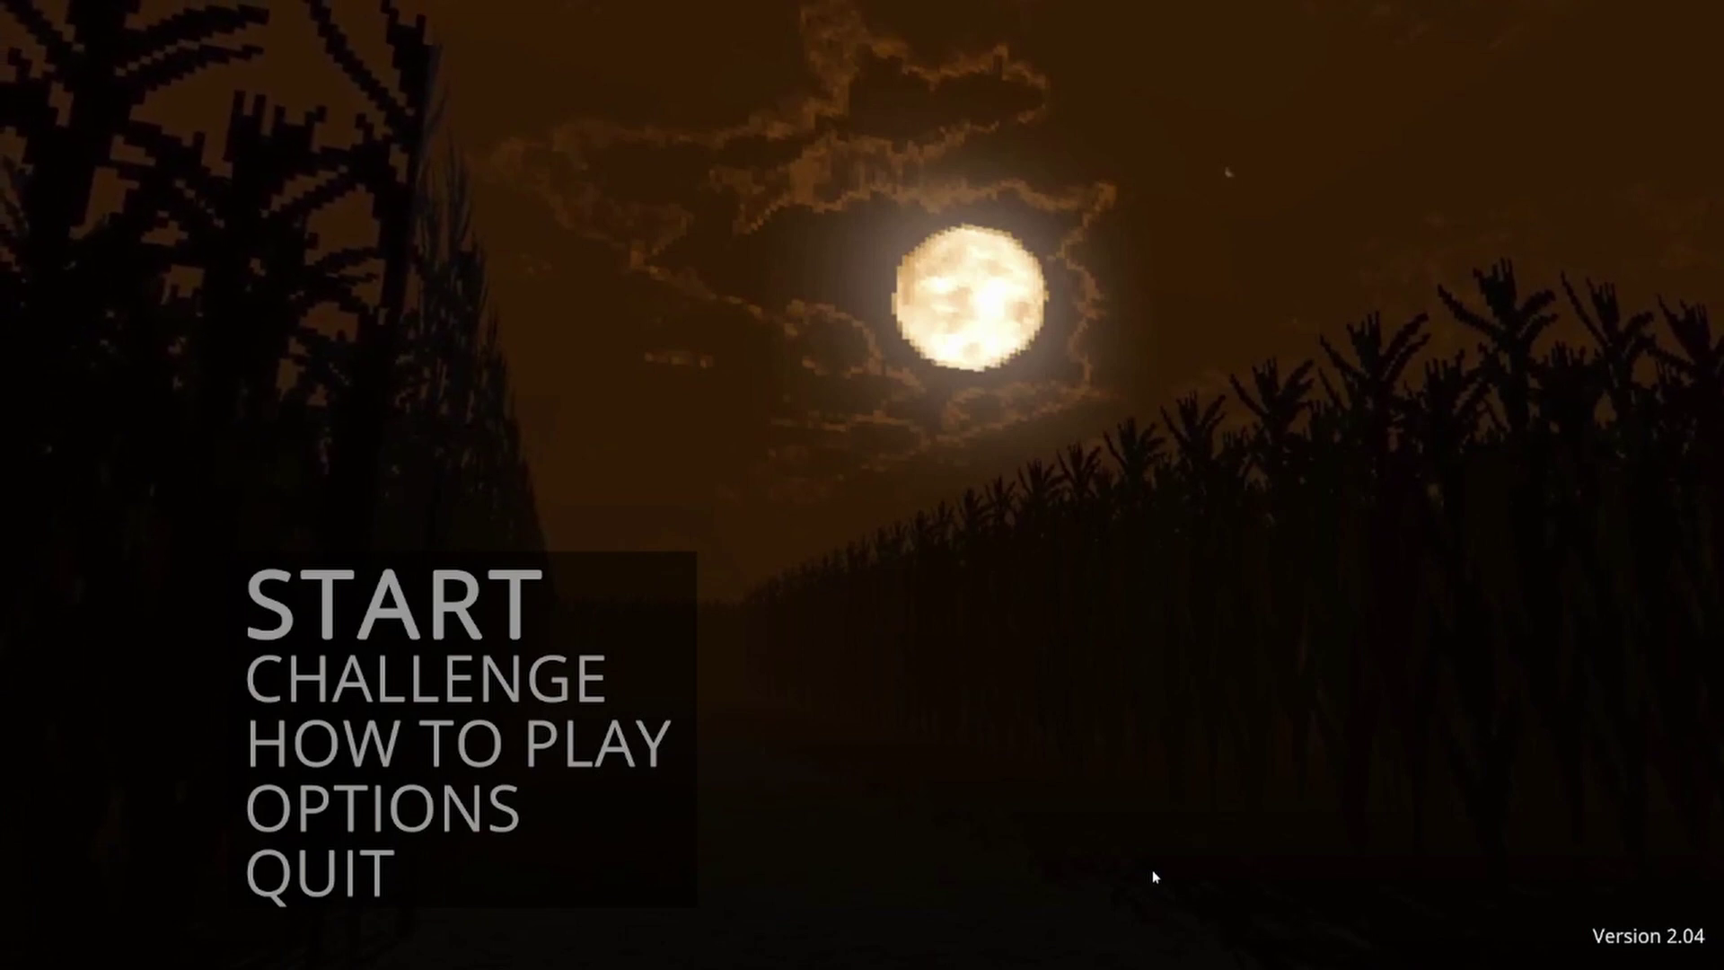
{"action": "mouse_move", "coordinate": [350, 877]}
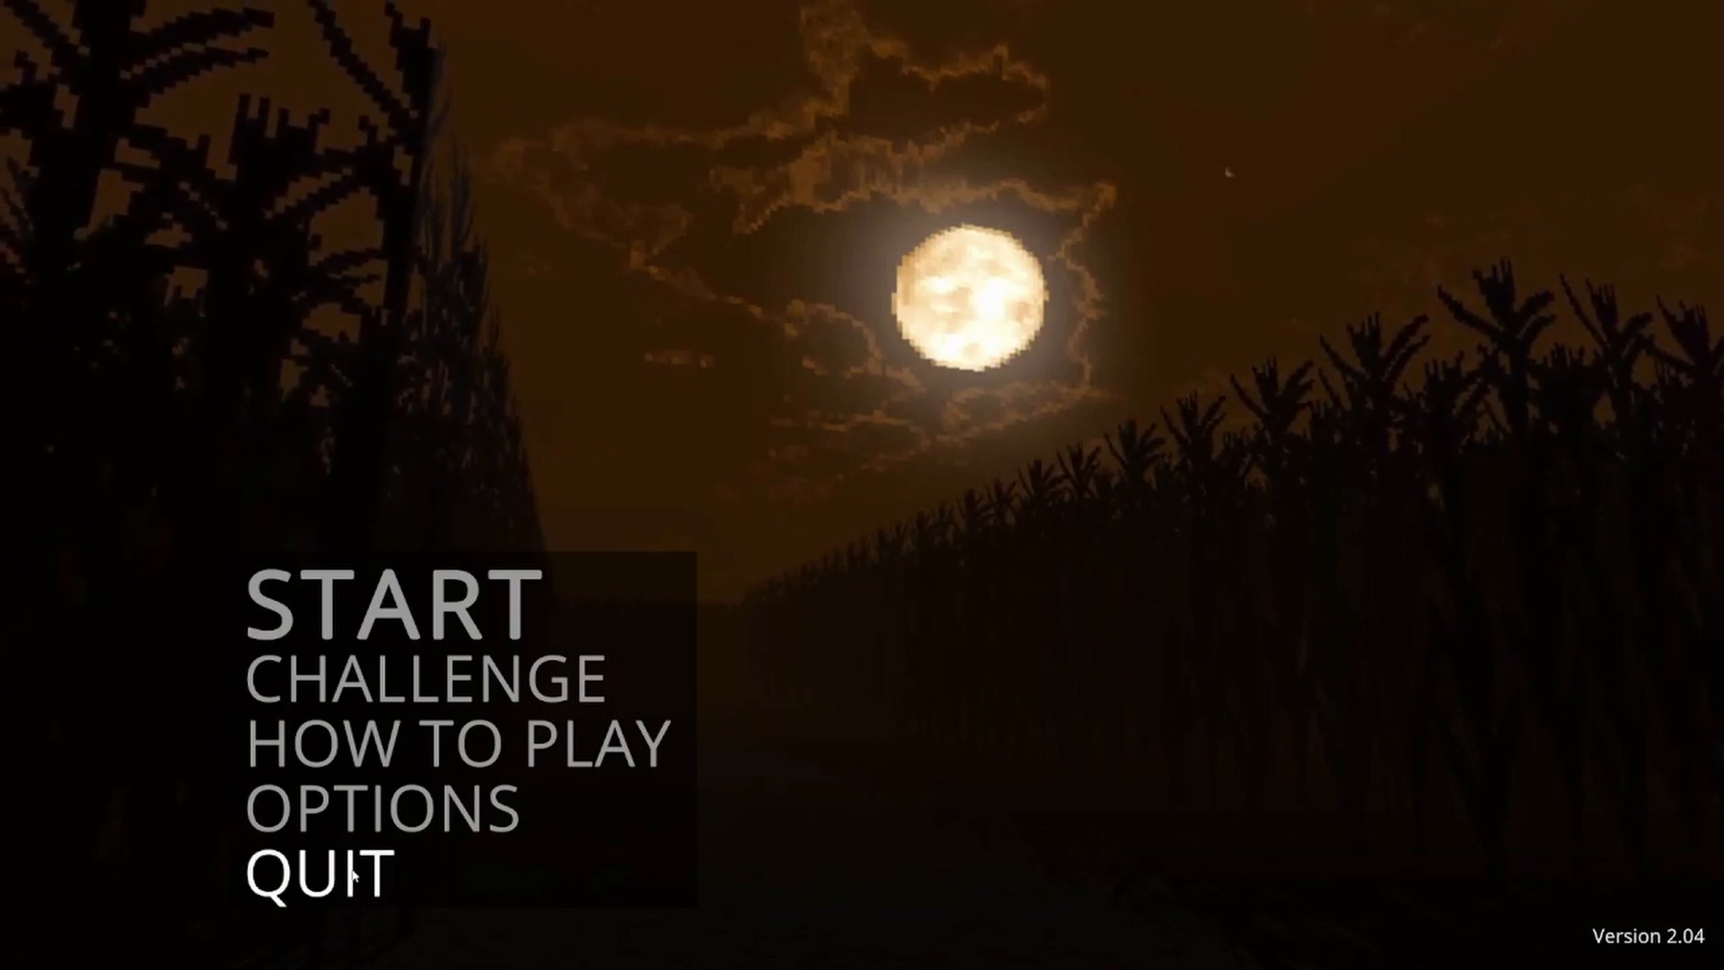